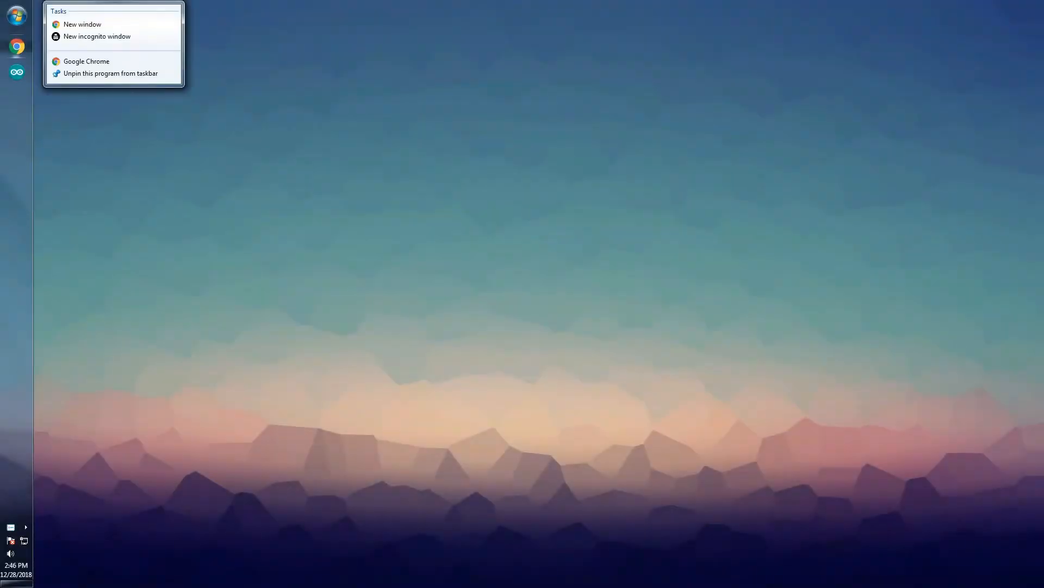
# Step: In a new incognito window, search Google for 'arduino library for rc522'
pyautogui.click(97, 36)
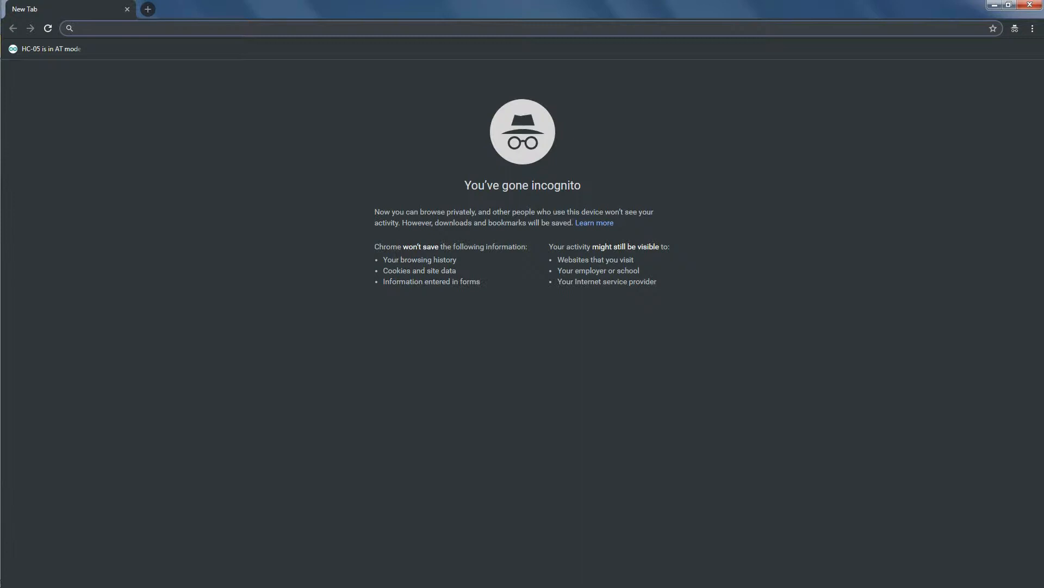
pyautogui.write('arduino library f')
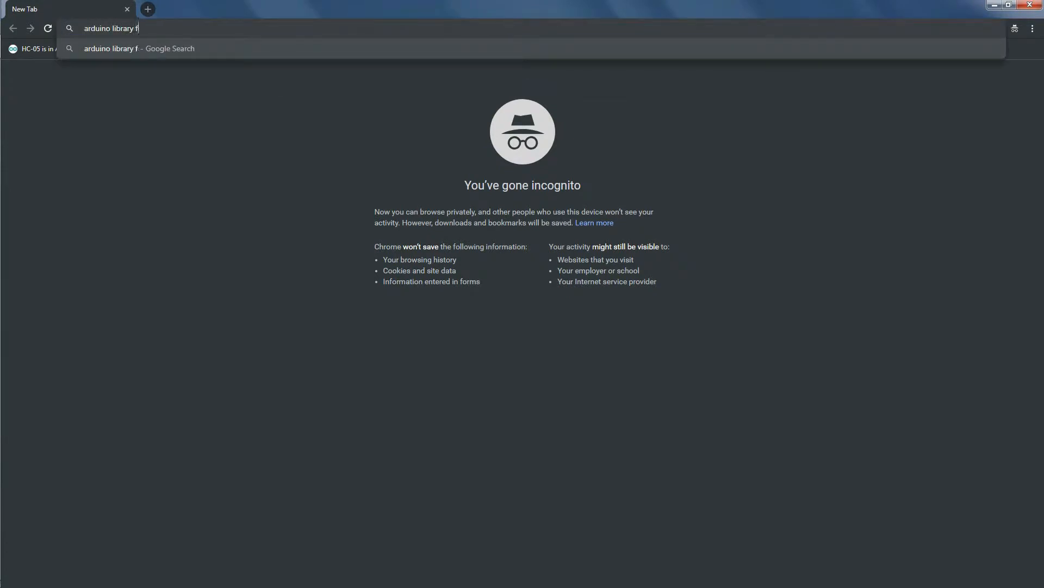
pyautogui.write('or rc')
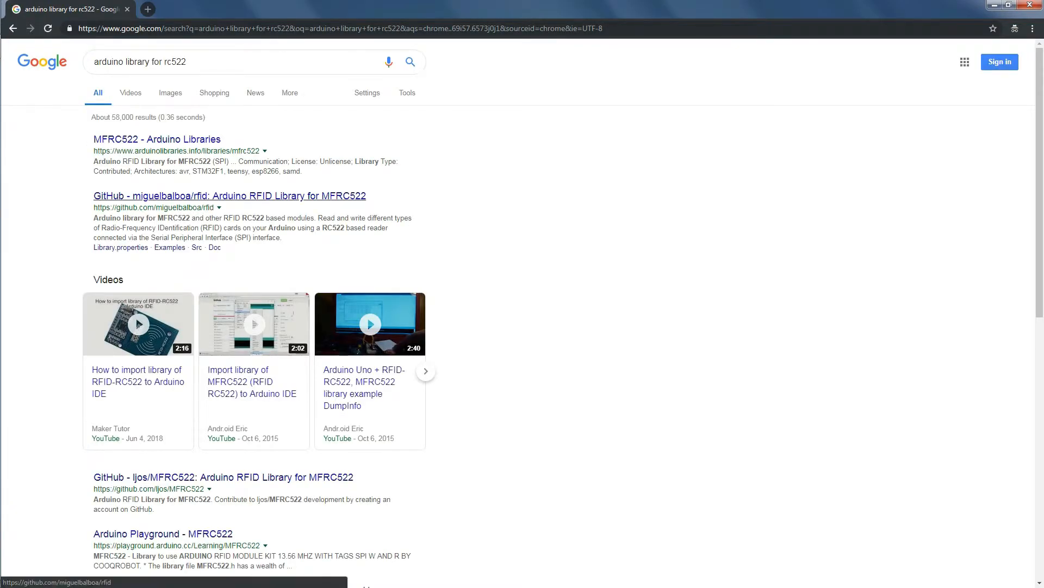
# Step: Download the miguelbalboa/rfid repository from GitHub as a ZIP, then bring up the Arduino IDE
pyautogui.click(229, 196)
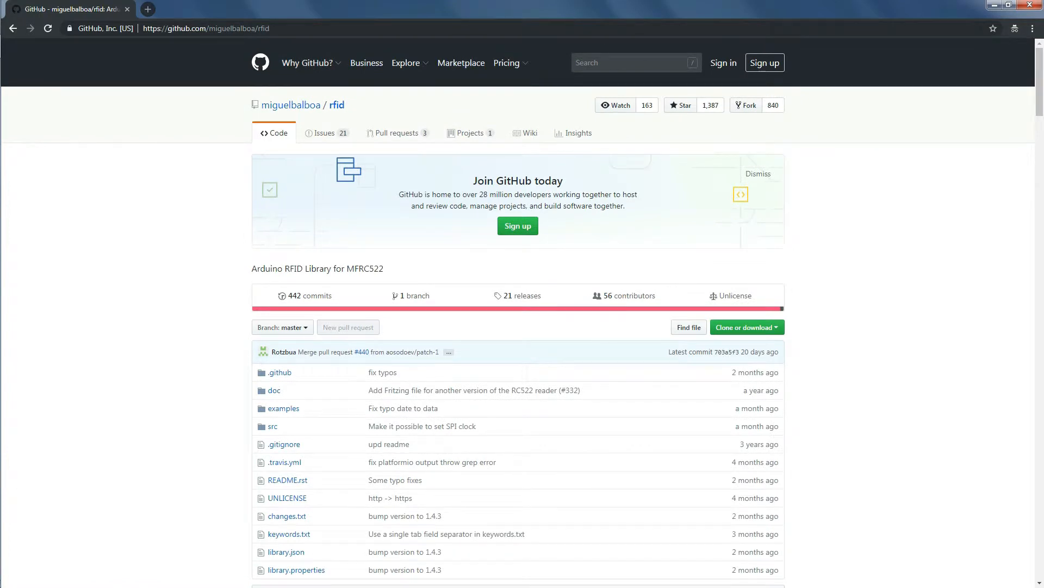
pyautogui.click(744, 327)
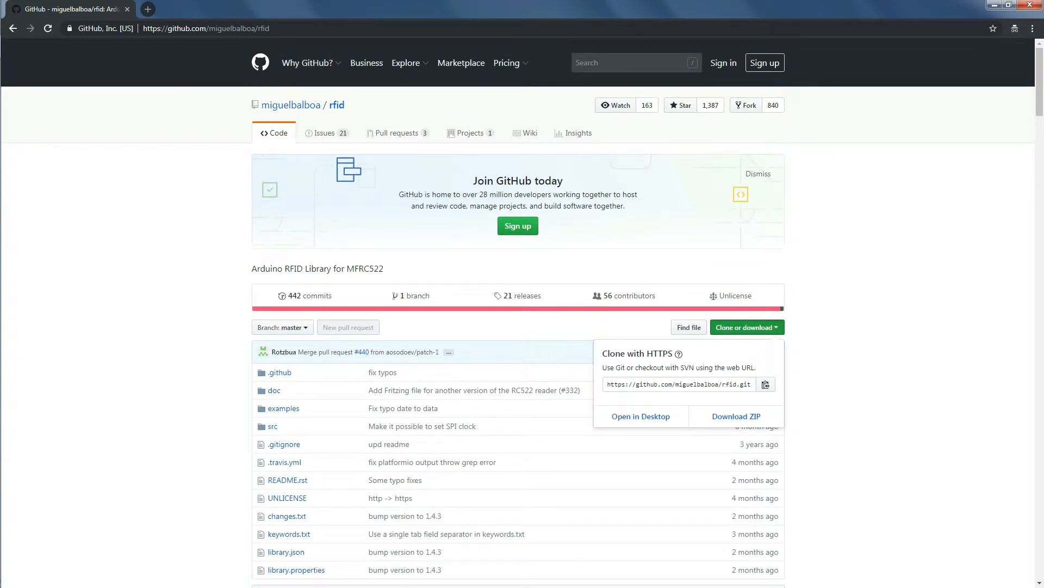
pyautogui.click(736, 416)
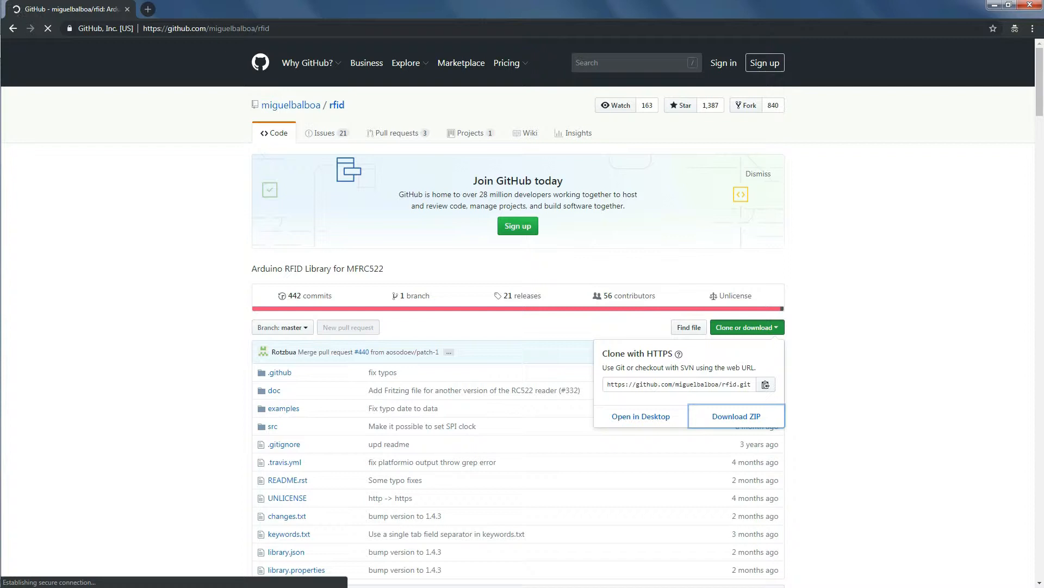
pyautogui.click(735, 415)
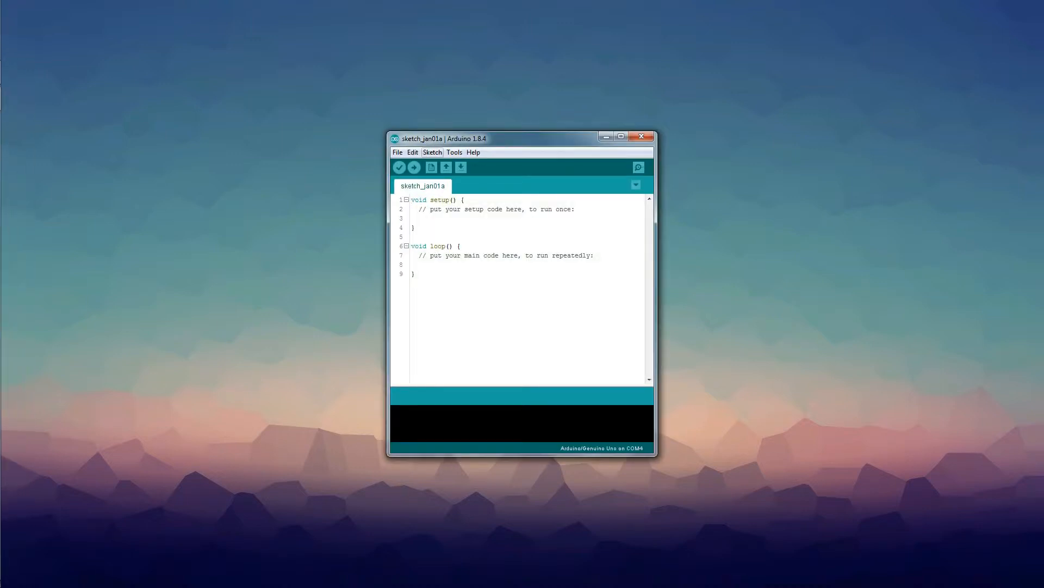
# Step: Add rfid-master.zip from Downloads via Sketch > Include Library > Add .ZIP Library
pyautogui.click(433, 151)
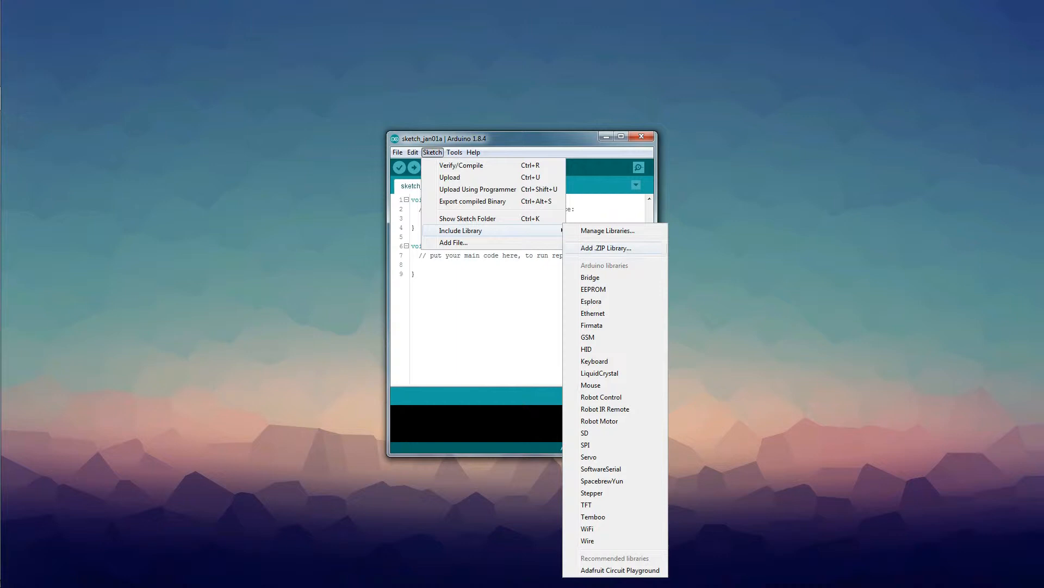
pyautogui.click(606, 247)
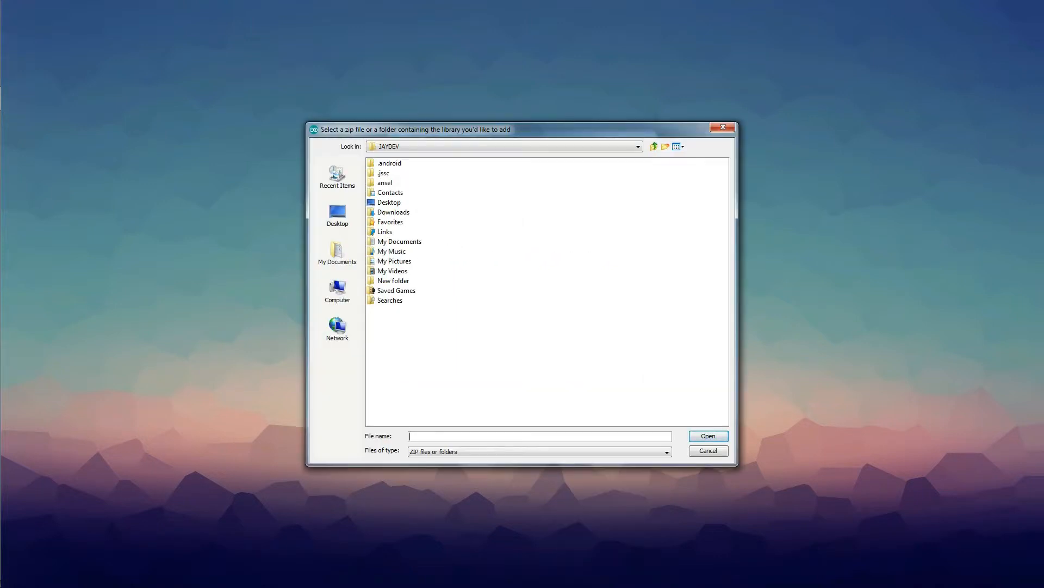
pyautogui.doubleClick(393, 212)
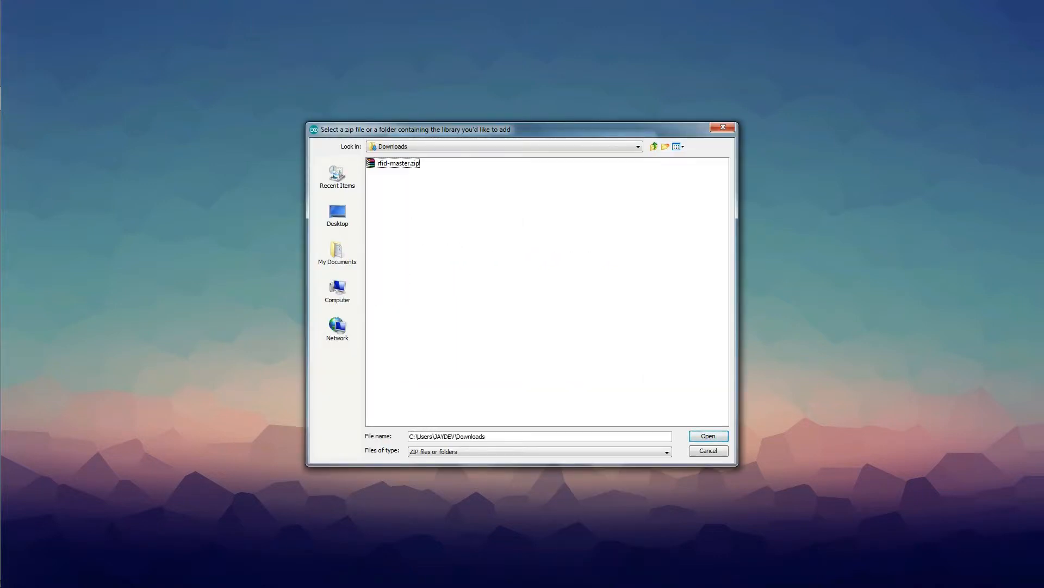
pyautogui.click(398, 163)
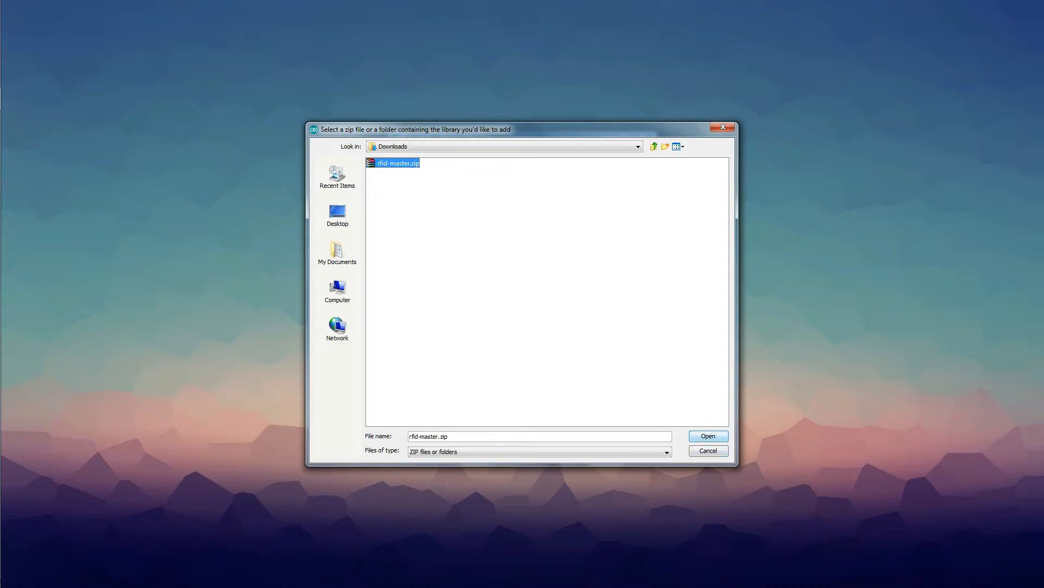
pyautogui.click(707, 436)
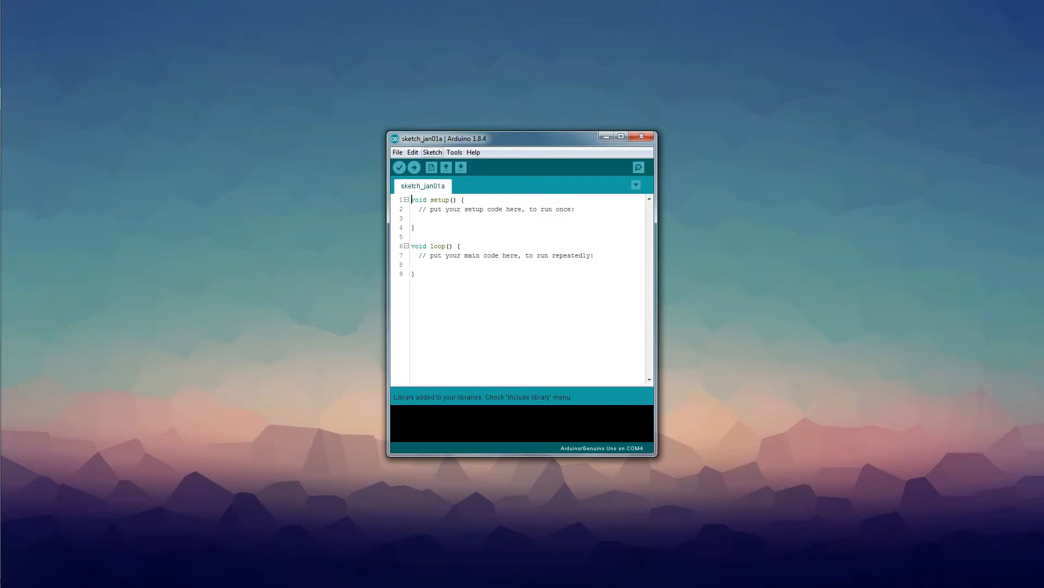
# Step: Open the MFRC522 DumpInfo example, set the port to COM12, and upload it
pyautogui.click(398, 151)
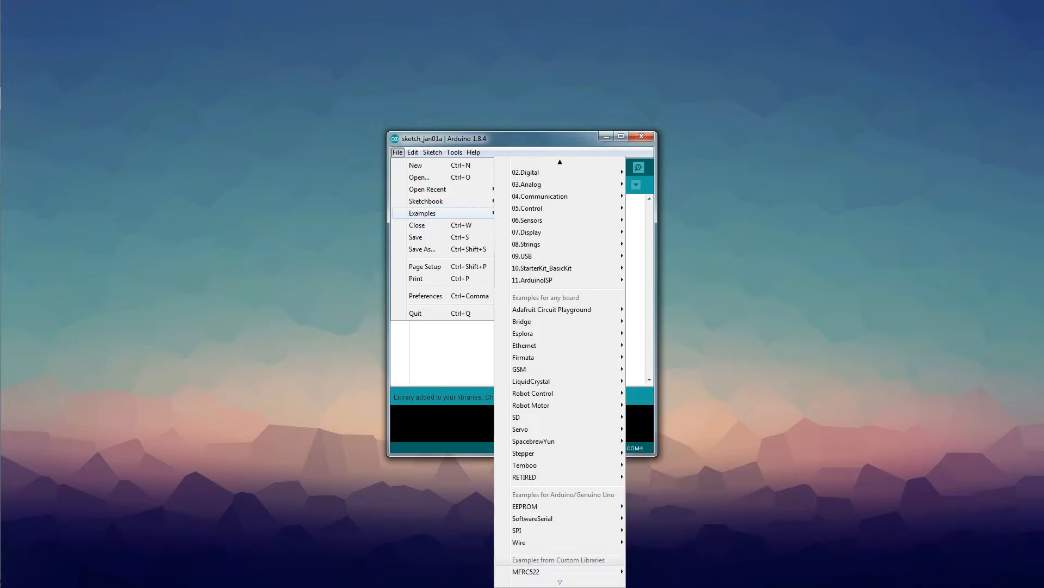
pyautogui.moveTo(525, 571)
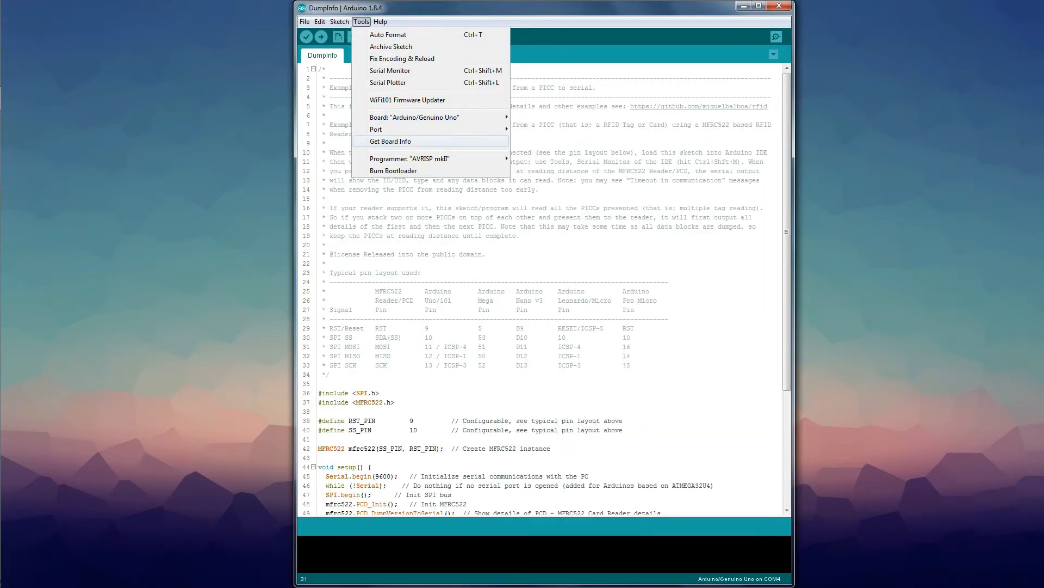
pyautogui.click(320, 37)
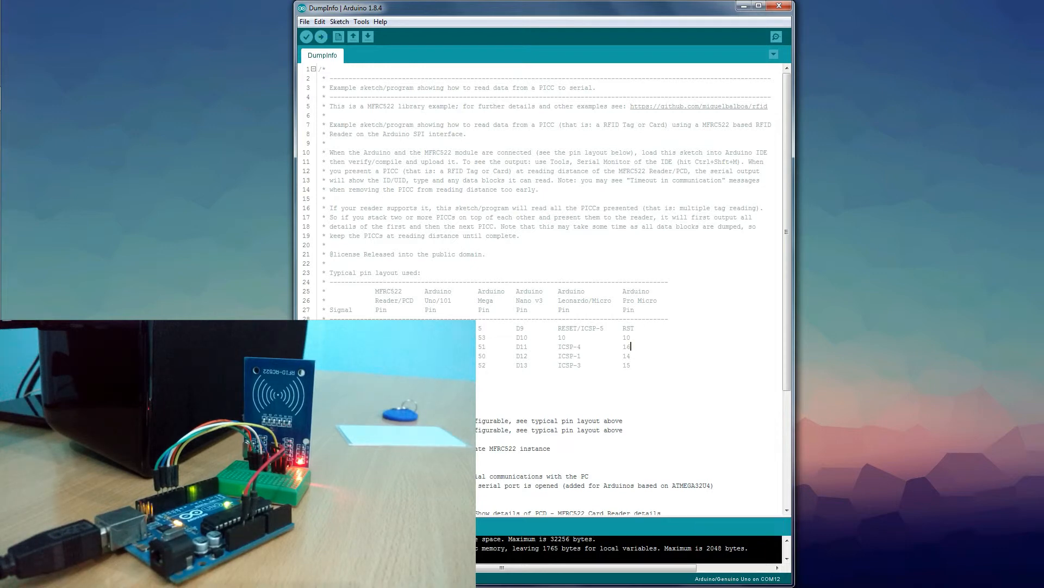
# Step: Scroll the serial monitor's dumps of scanned MIFARE 1KB tags, showing UIDs and sector blocks
pyautogui.click(775, 37)
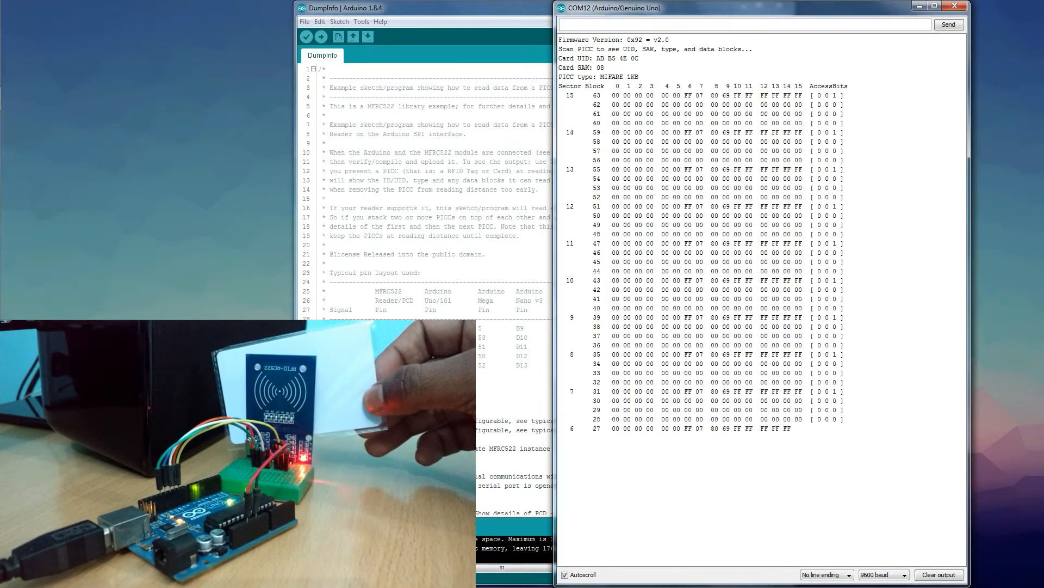
pyautogui.scroll(-3)
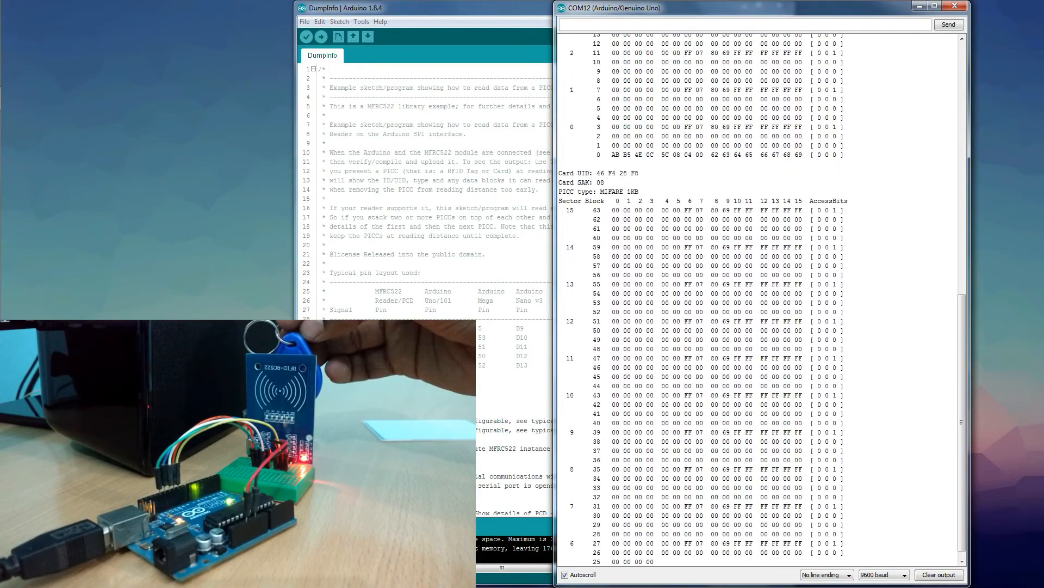
pyautogui.scroll(-3)
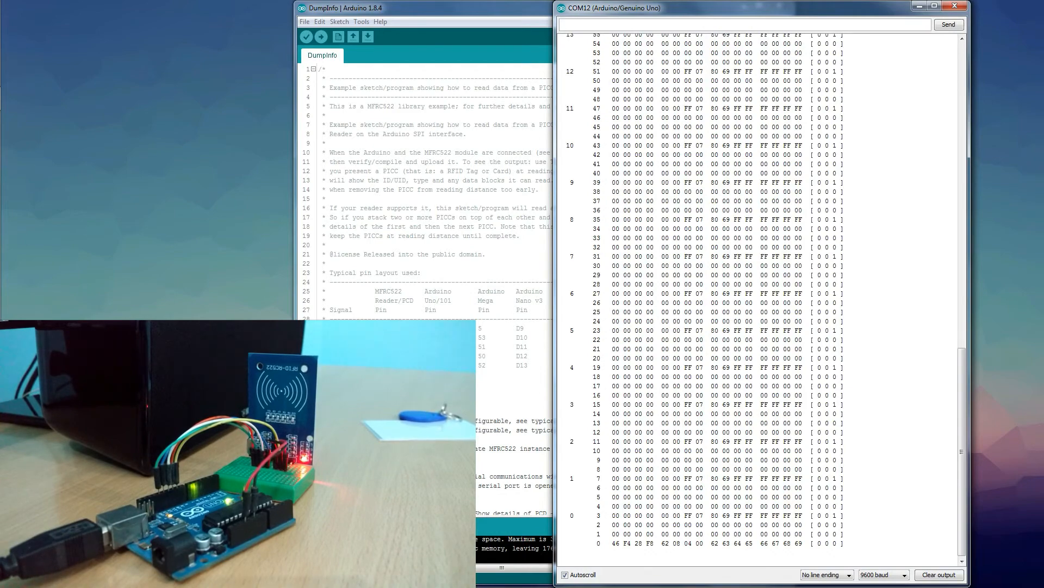
pyautogui.click(321, 37)
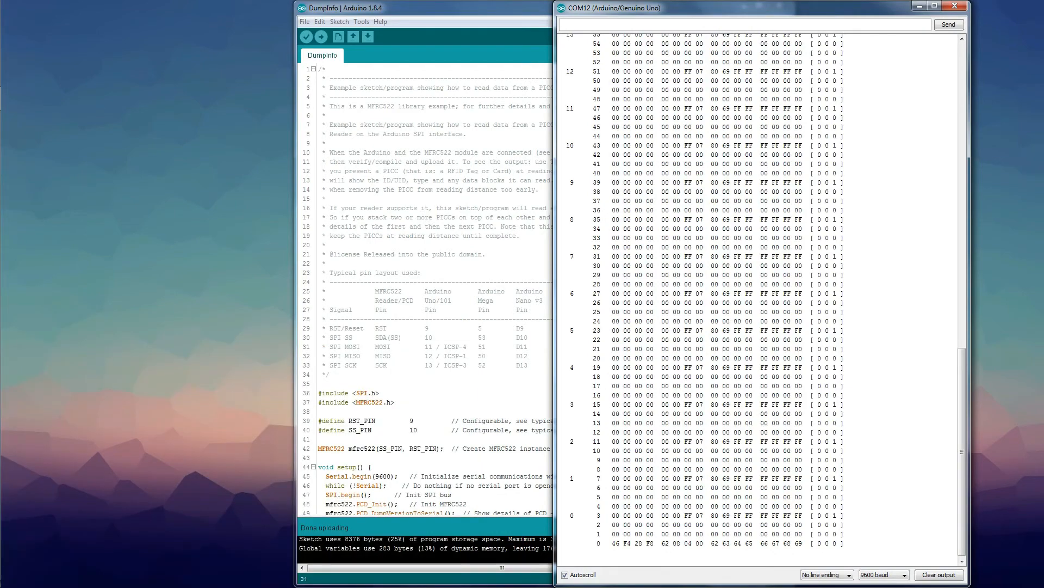